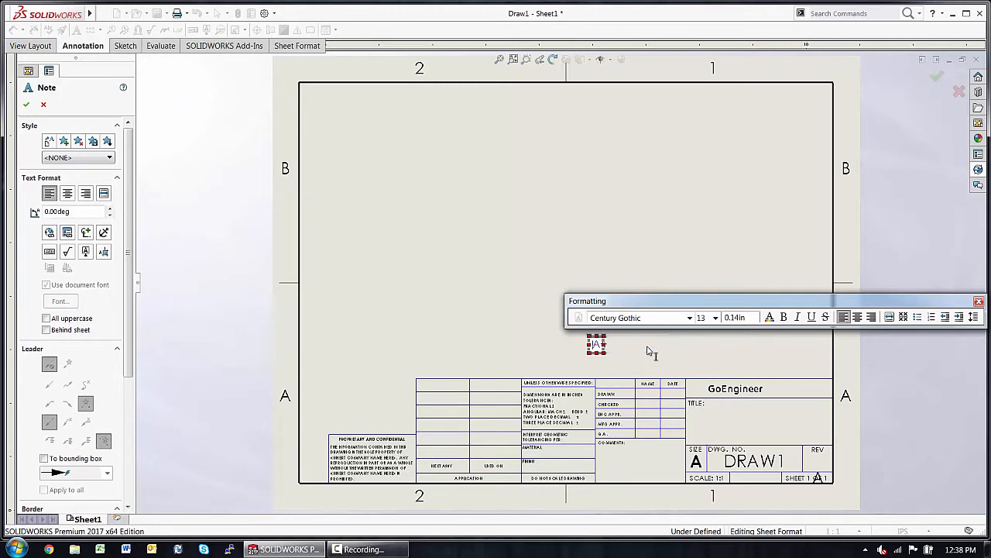
Right-click the 'Please Enter Description' note in the title block's TITLE cell.
right_click(594, 350)
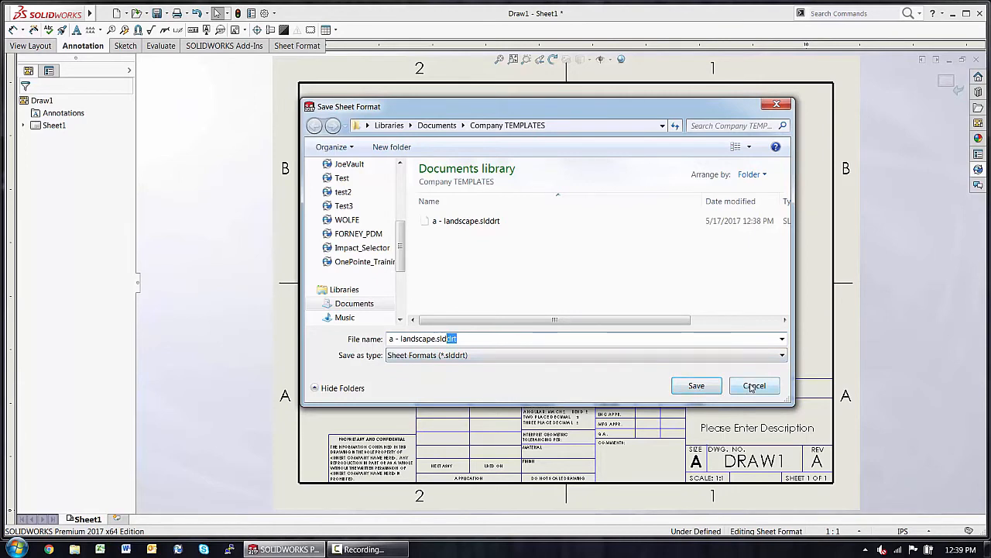
Dismiss the save prompt so the a - landscape sheet format is not saved again.
click(754, 384)
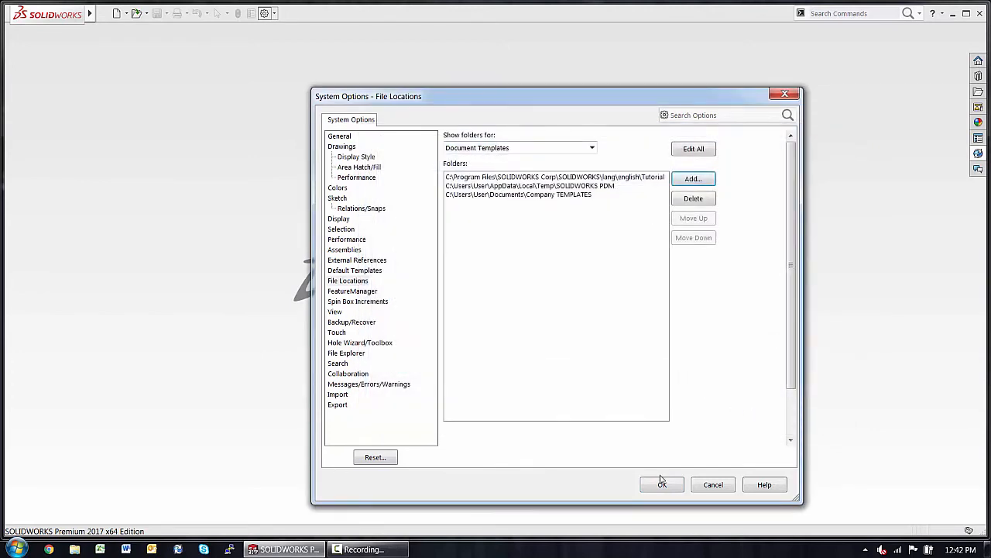
Confirm System Options to apply the Company TEMPLATES document template location.
click(662, 484)
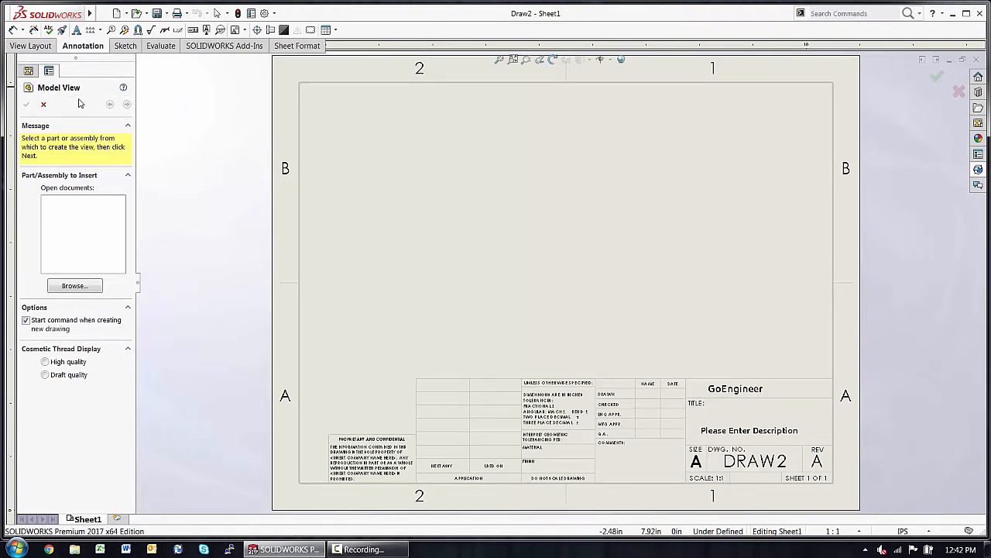